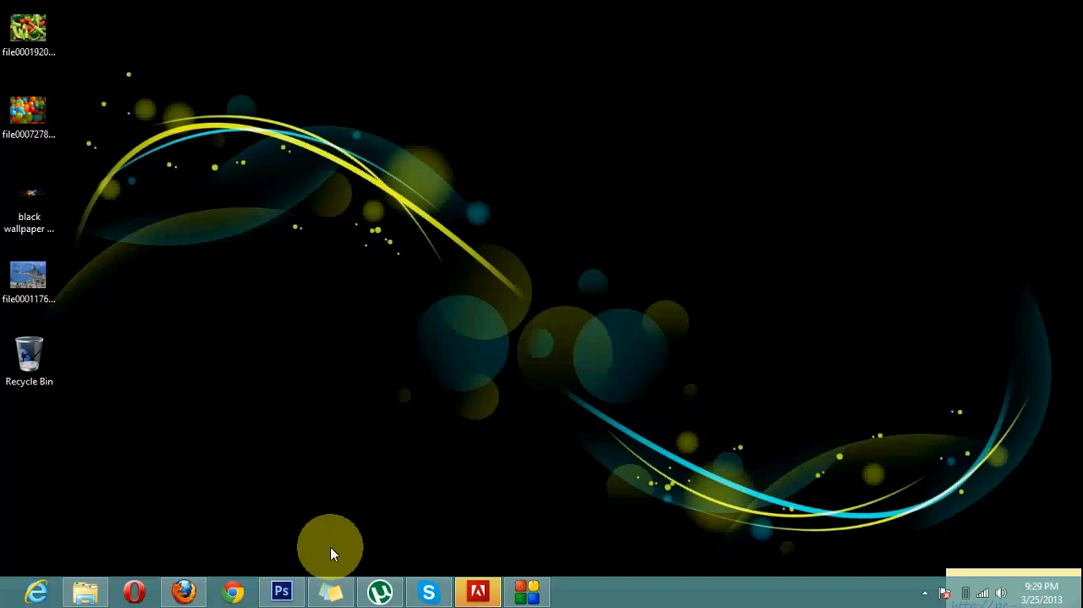
Step: Launch Photoshop CS6 and restore its window down so desktop files stay visible
{"action": "left_click", "coordinate": [282, 590]}
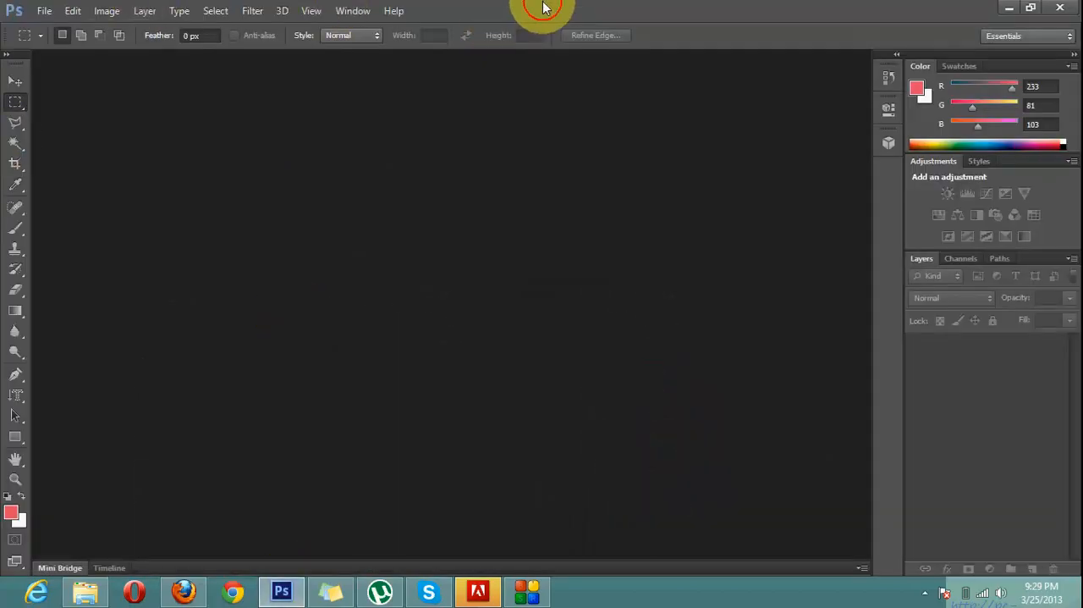
{"action": "left_click", "coordinate": [1030, 8]}
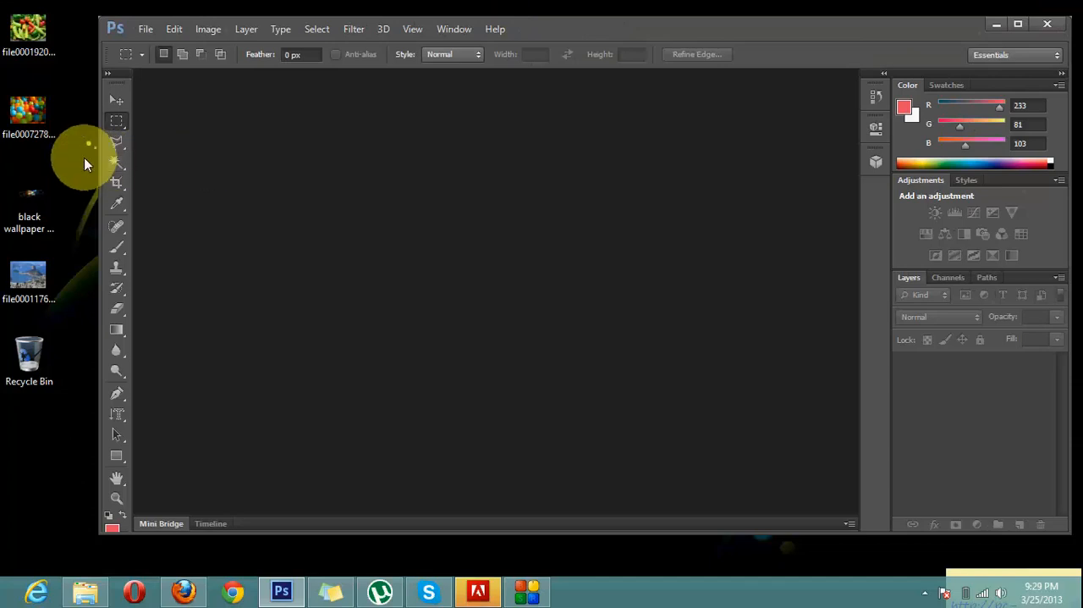
Step: Place the peppers photo from the desktop as a layer above the city photo
{"action": "left_click", "coordinate": [29, 199]}
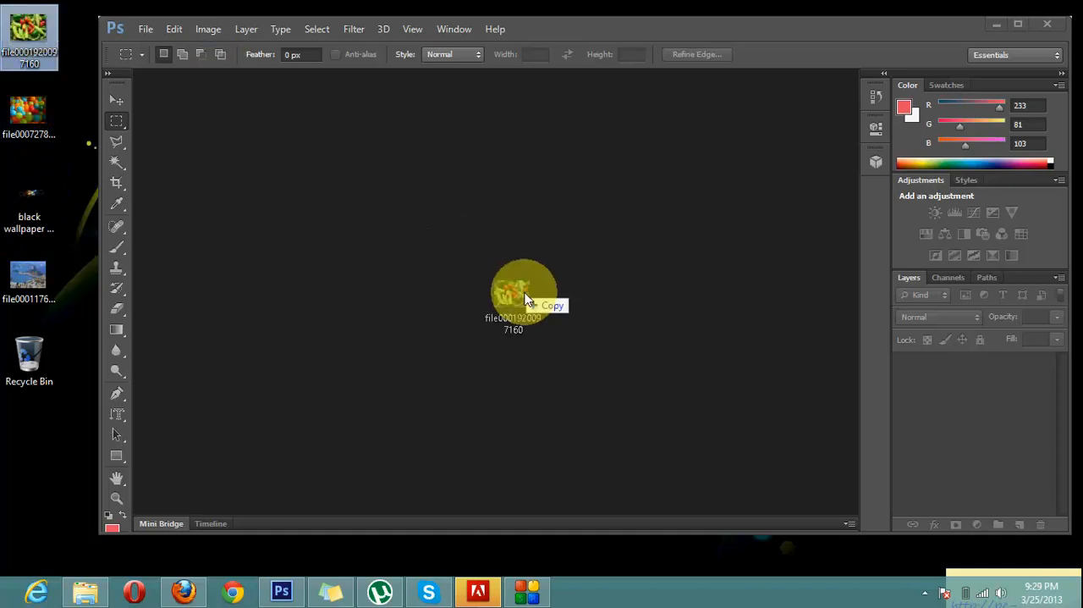
{"action": "double_click", "coordinate": [514, 292]}
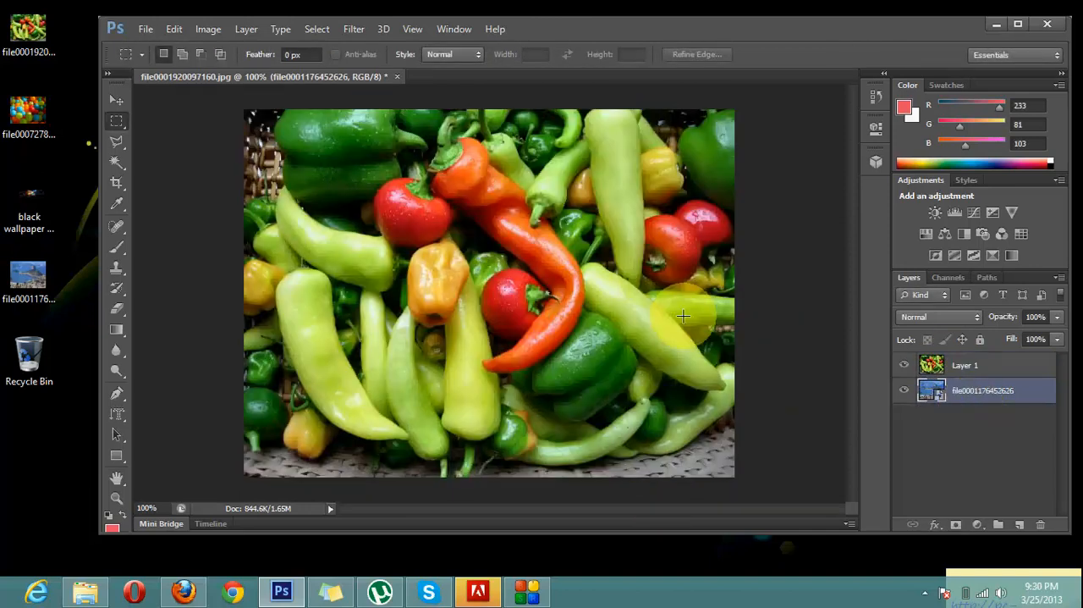
{"action": "mouse_move", "coordinate": [117, 406]}
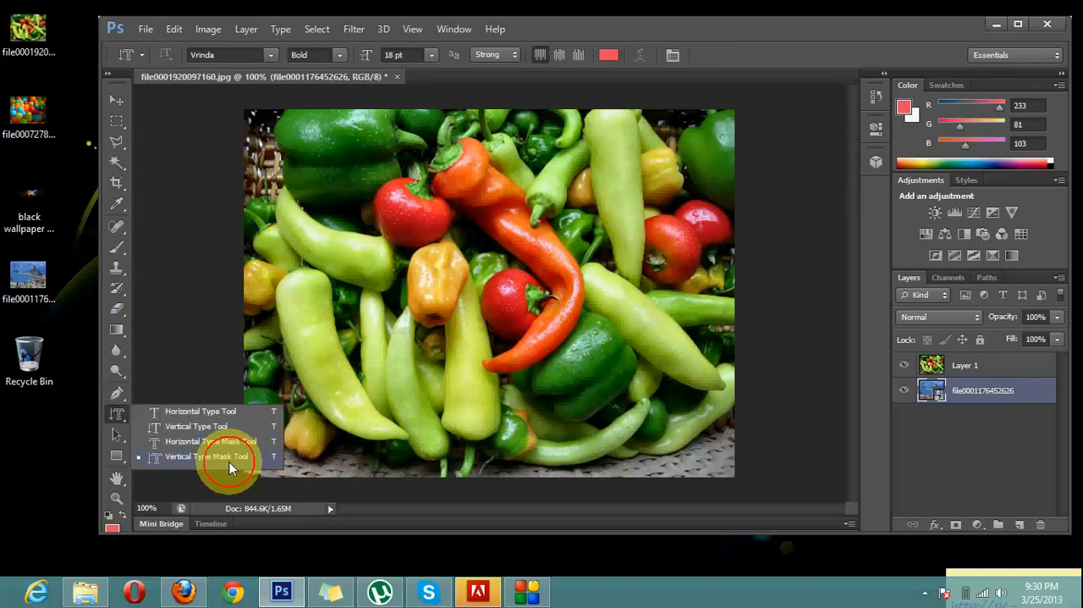
Step: Type 'Love' with the Vertical Type Mask Tool at 24 pt over the peppers
{"action": "left_click", "coordinate": [205, 456]}
{"action": "type", "text": "love"}
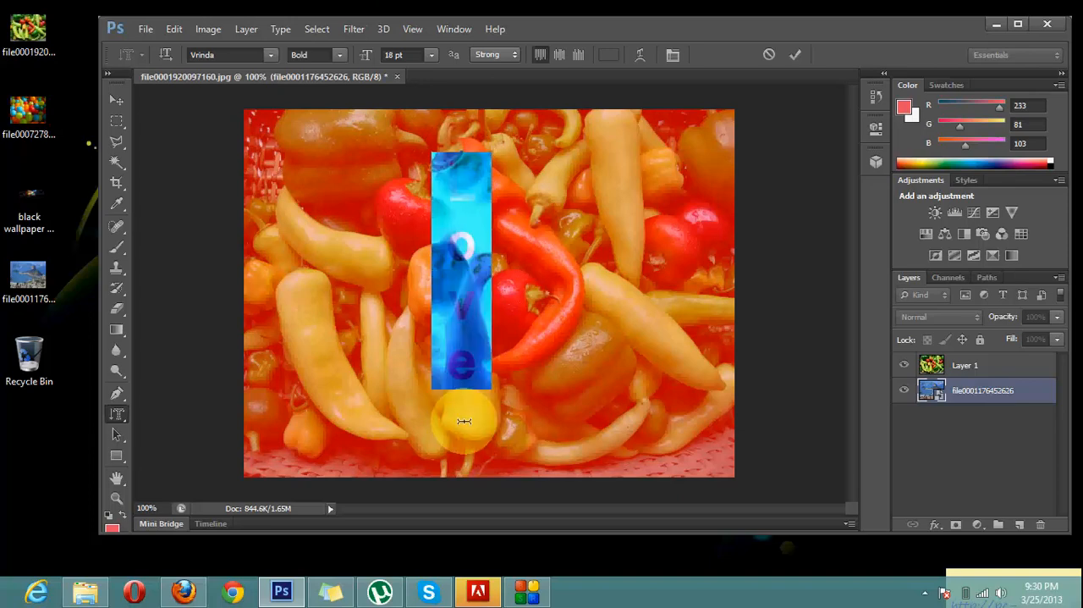
{"action": "left_click", "coordinate": [421, 55]}
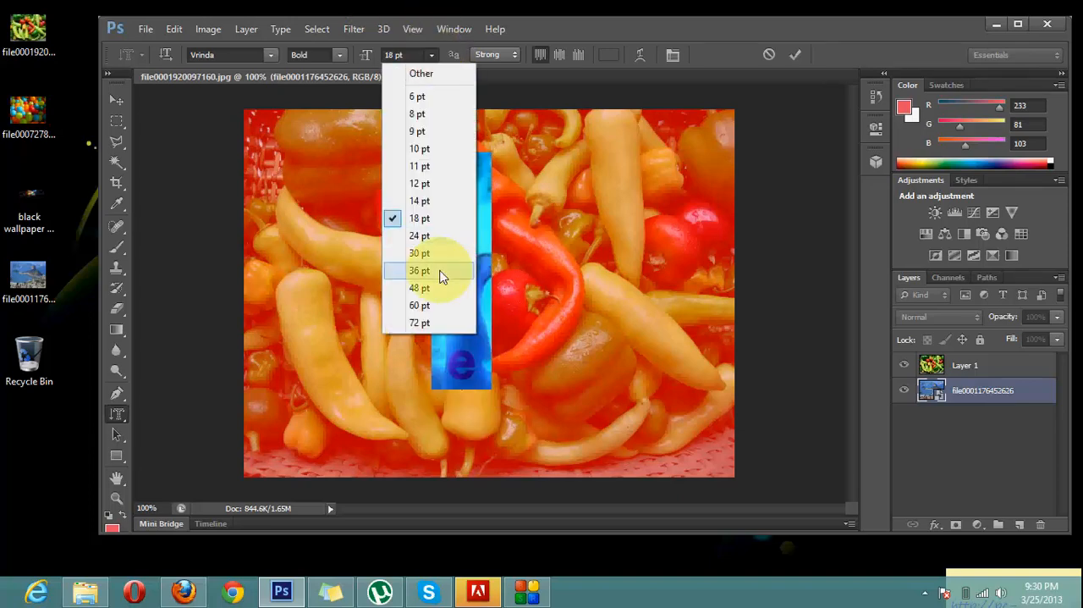
{"action": "left_click", "coordinate": [419, 235]}
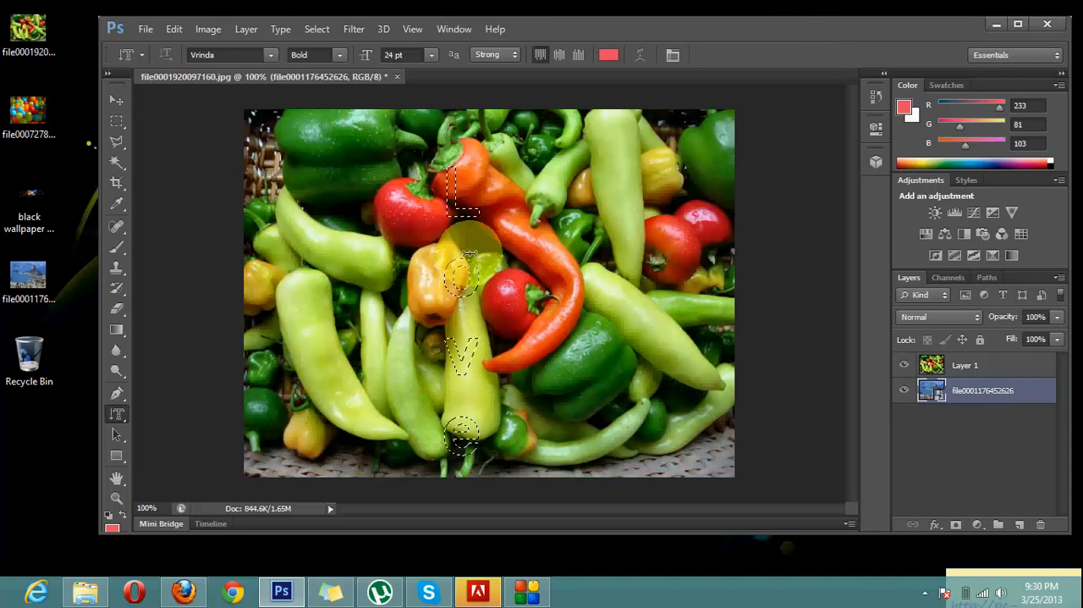
{"action": "right_click", "coordinate": [461, 280]}
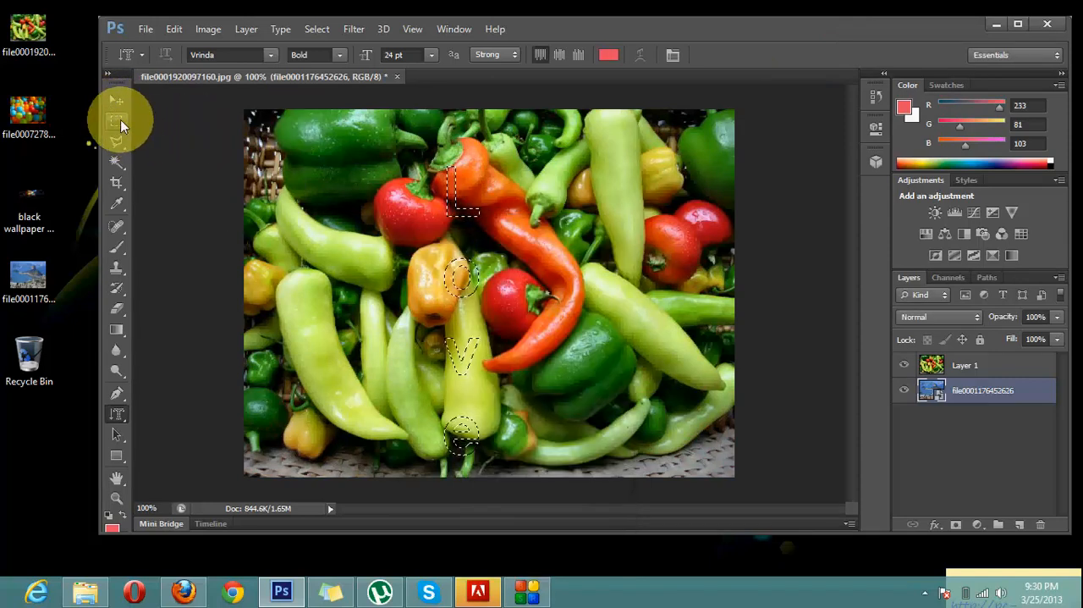
Step: Choose Select Inverse on the Love selection and dismiss the smart object error
{"action": "right_click", "coordinate": [461, 212]}
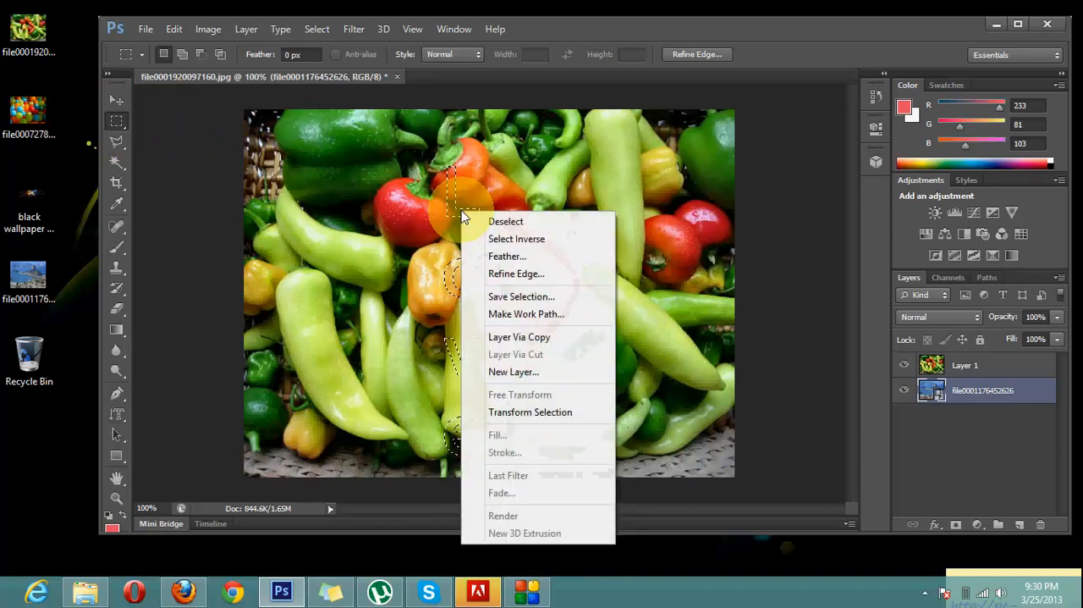
{"action": "mouse_move", "coordinate": [557, 324]}
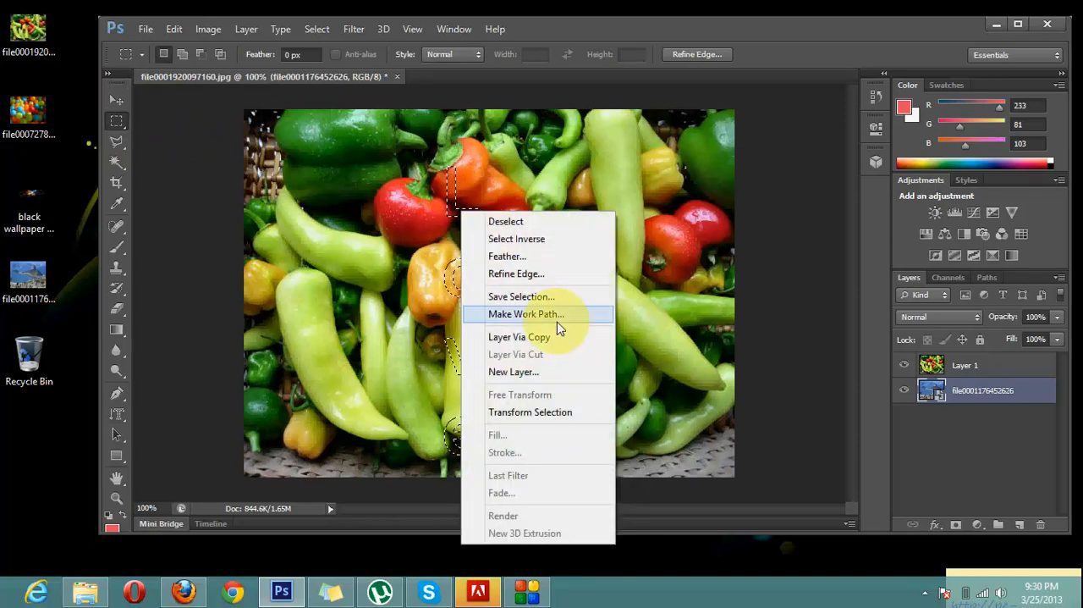
{"action": "mouse_move", "coordinate": [534, 239]}
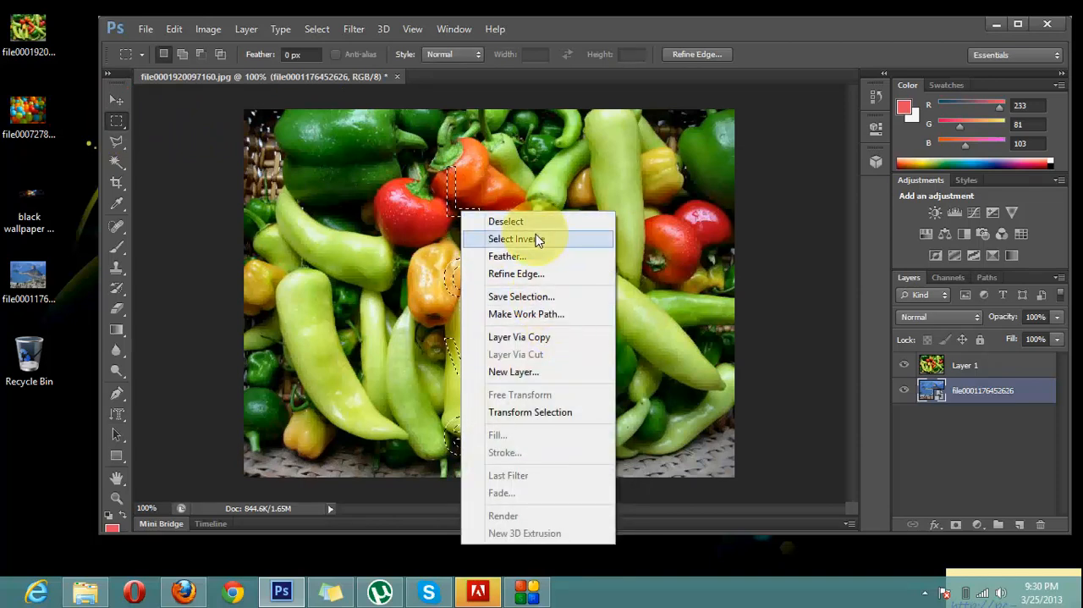
{"action": "left_click", "coordinate": [511, 239]}
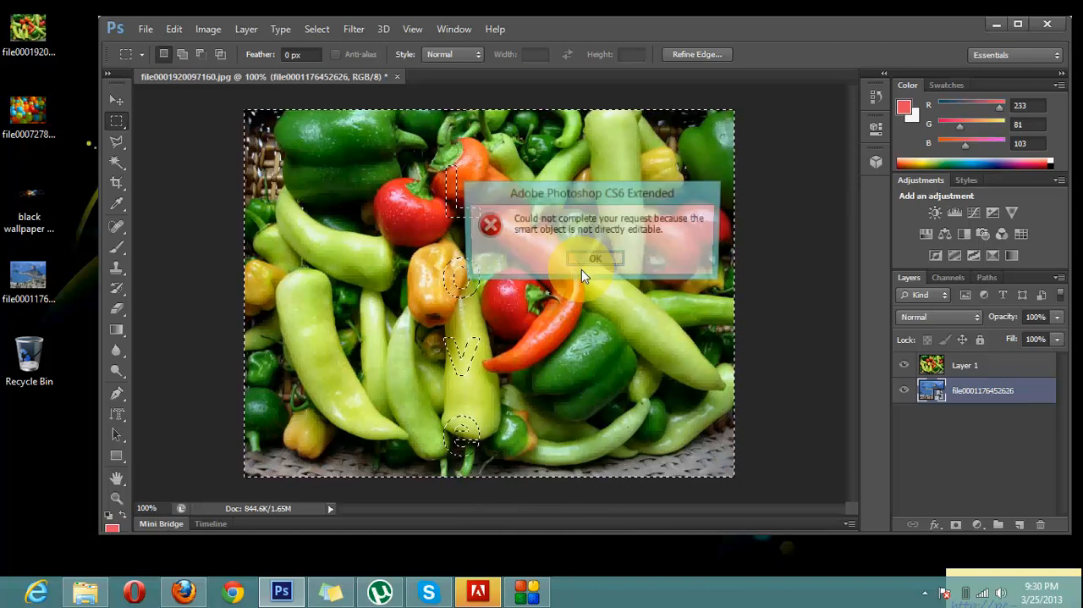
{"action": "left_click", "coordinate": [594, 258]}
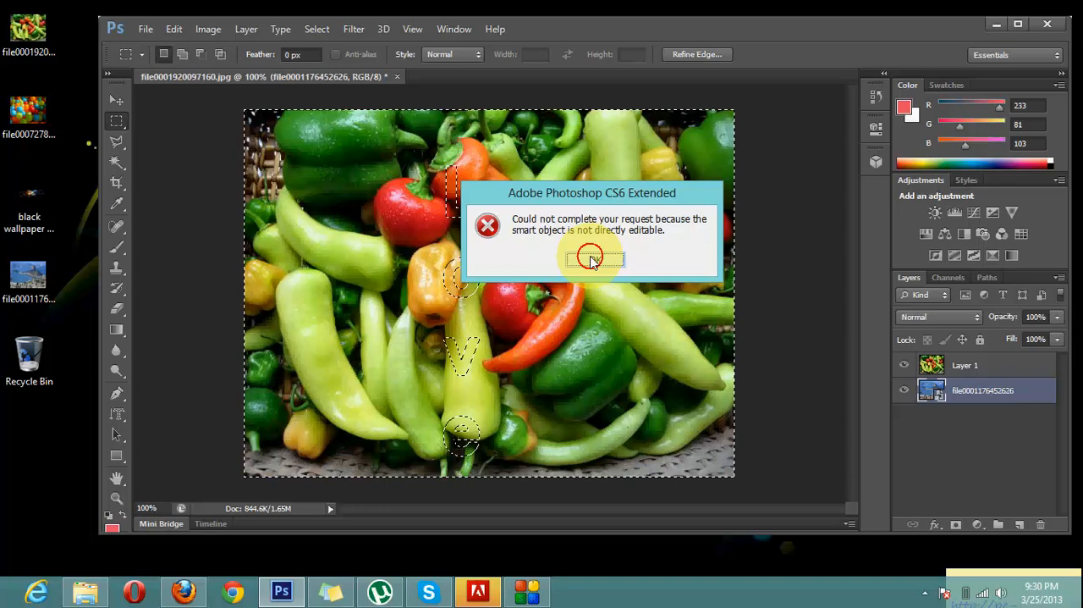
{"action": "left_click", "coordinate": [593, 258]}
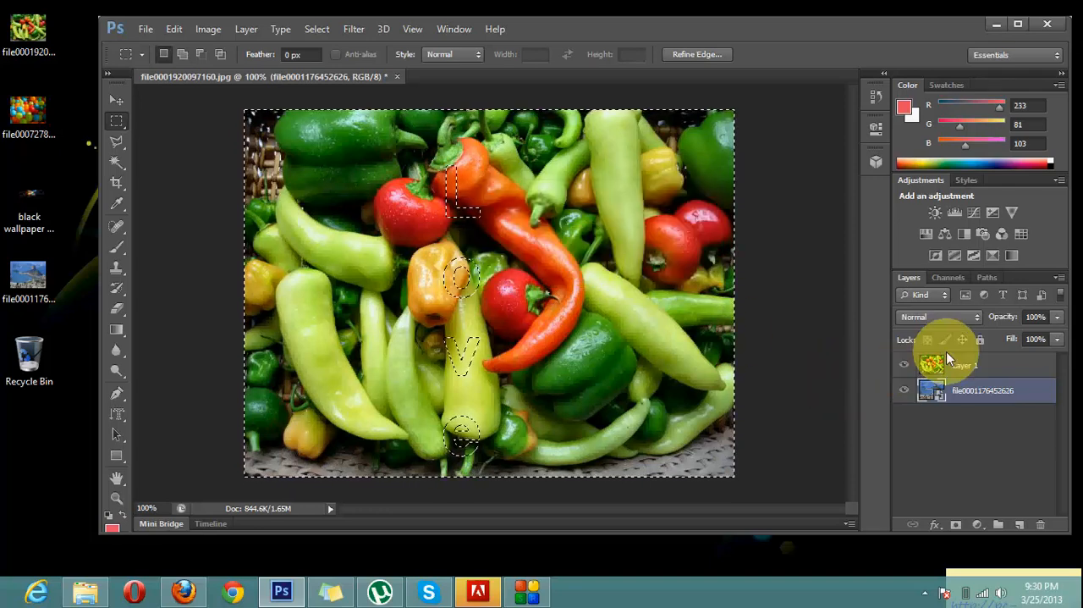
Step: Select the peppers Layer 1 in the Layers panel to clear around the letters
{"action": "left_click", "coordinate": [965, 365]}
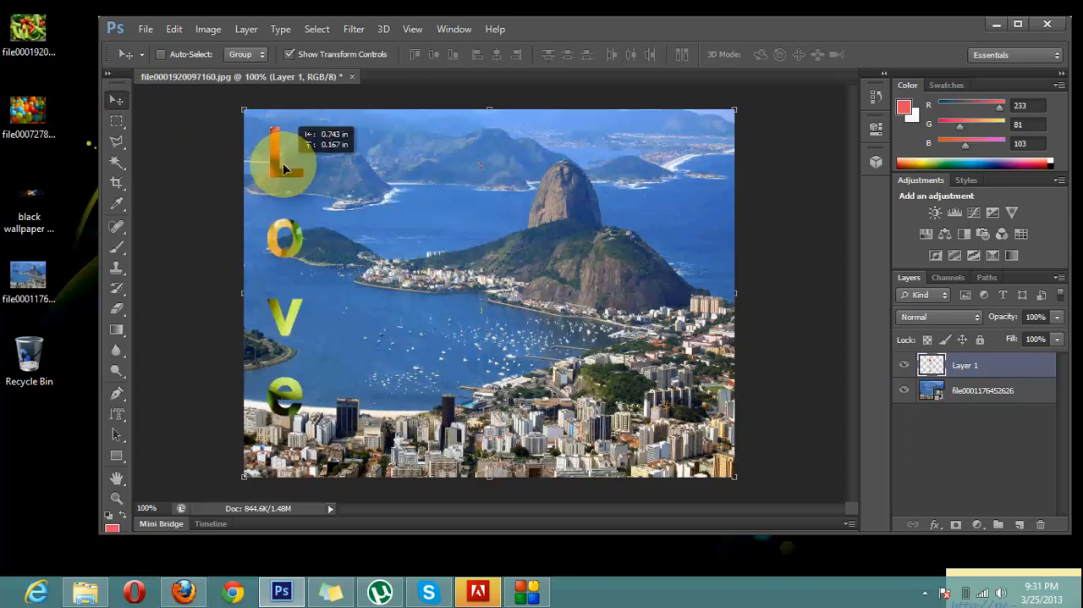
Step: Drag the pepper-textured Love letters rightward toward the middle of the bay
{"action": "left_click_drag", "start_coordinate": [284, 165], "coordinate": [381, 175]}
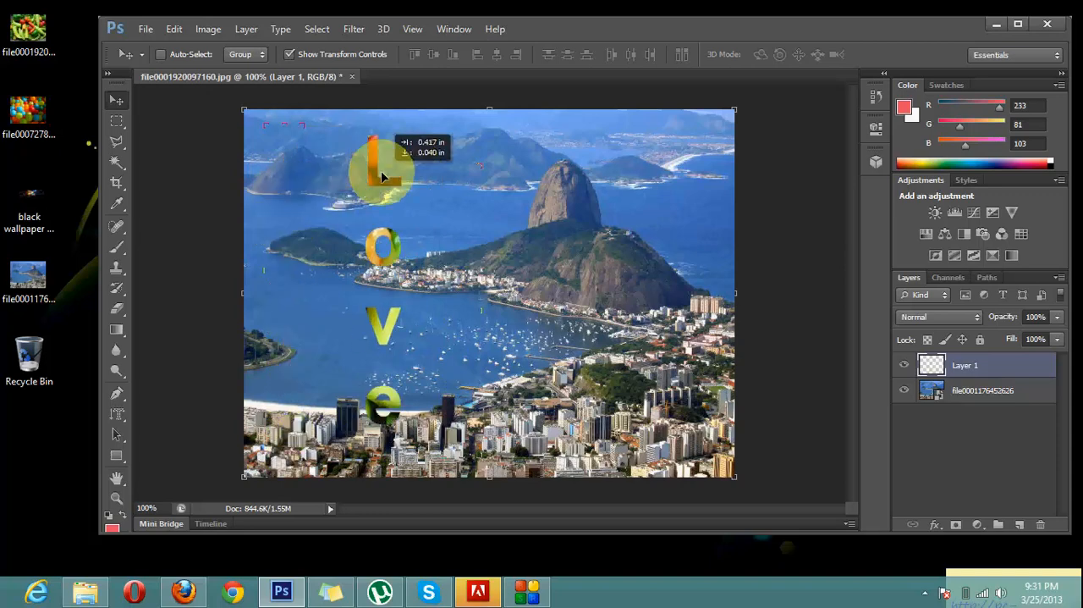